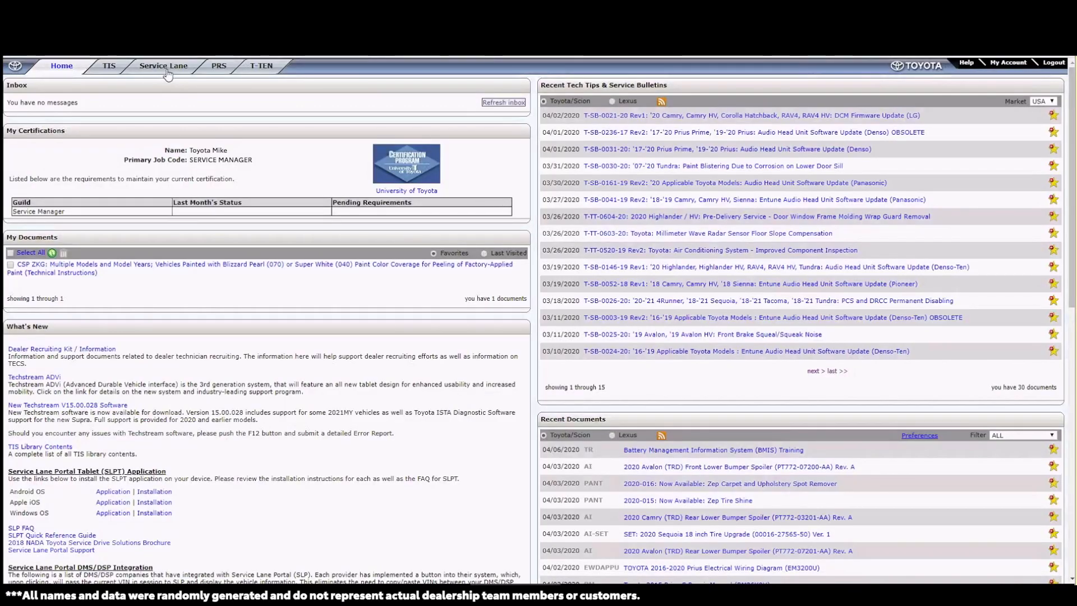
# - Go to the Service Lane section and bring up the Service Connect Alert Tracker
pyautogui.click(162, 65)
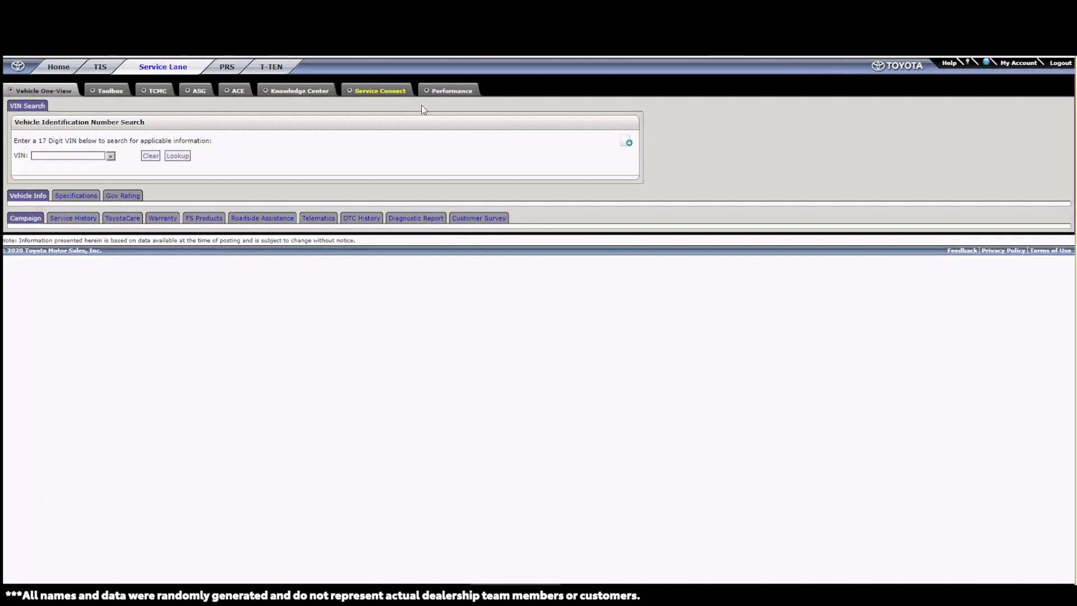
pyautogui.click(379, 90)
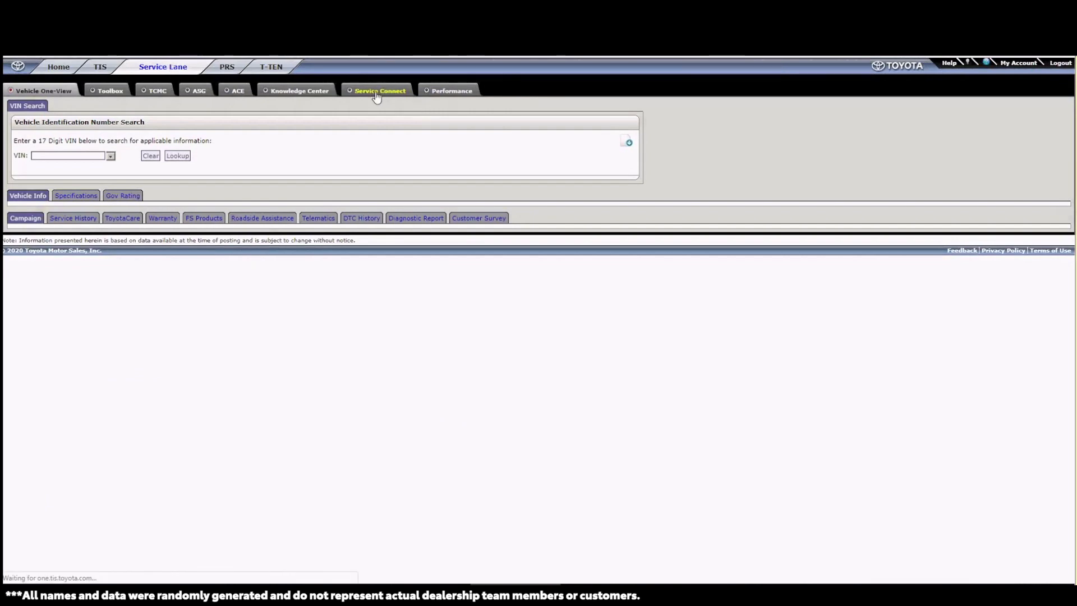
pyautogui.click(380, 89)
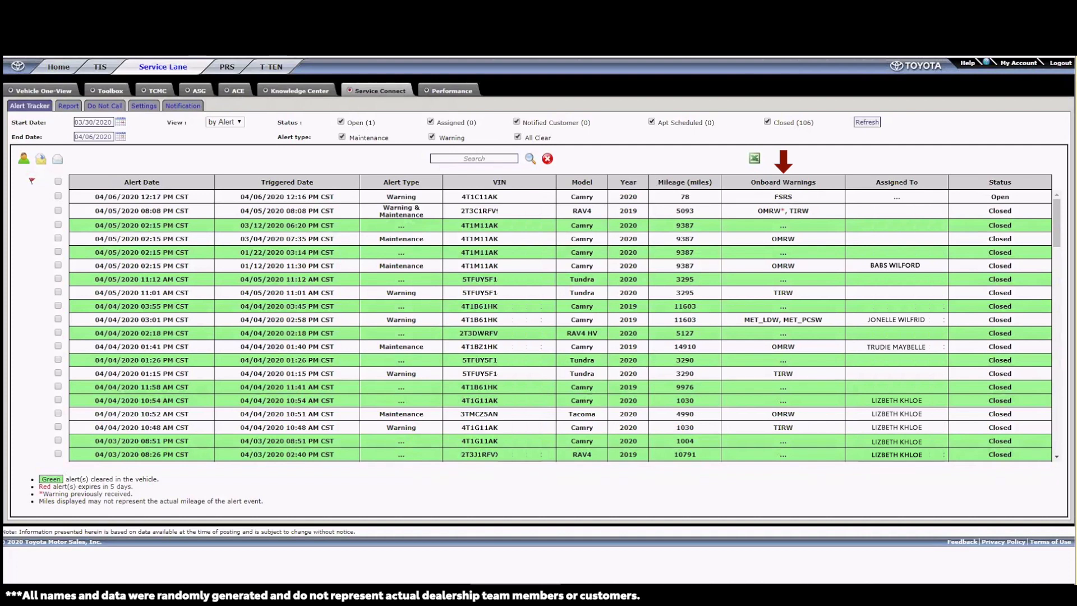
pyautogui.moveTo(923, 197)
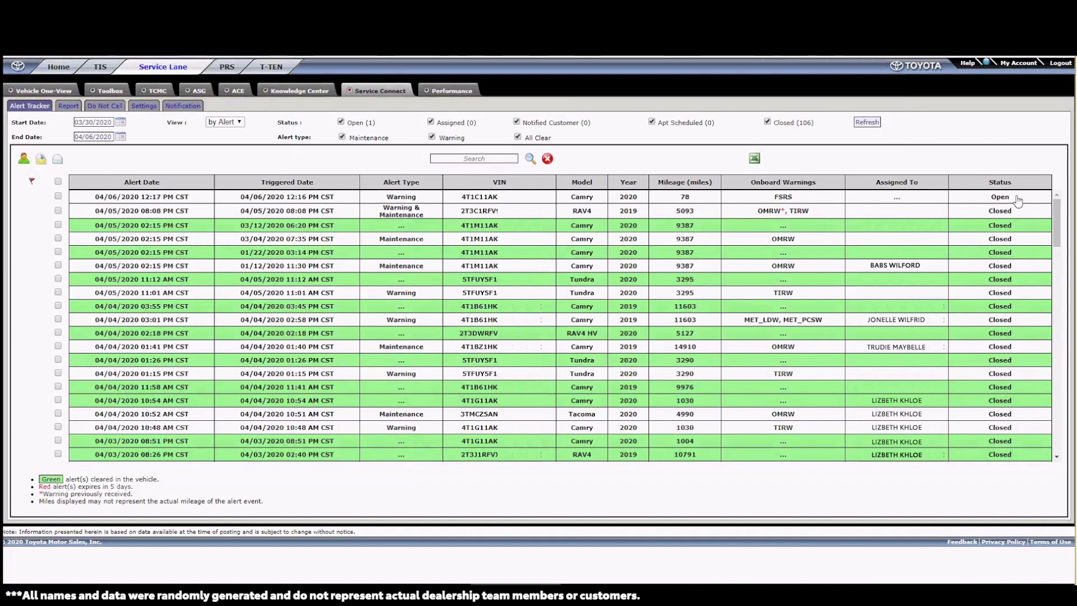
pyautogui.moveTo(783, 198)
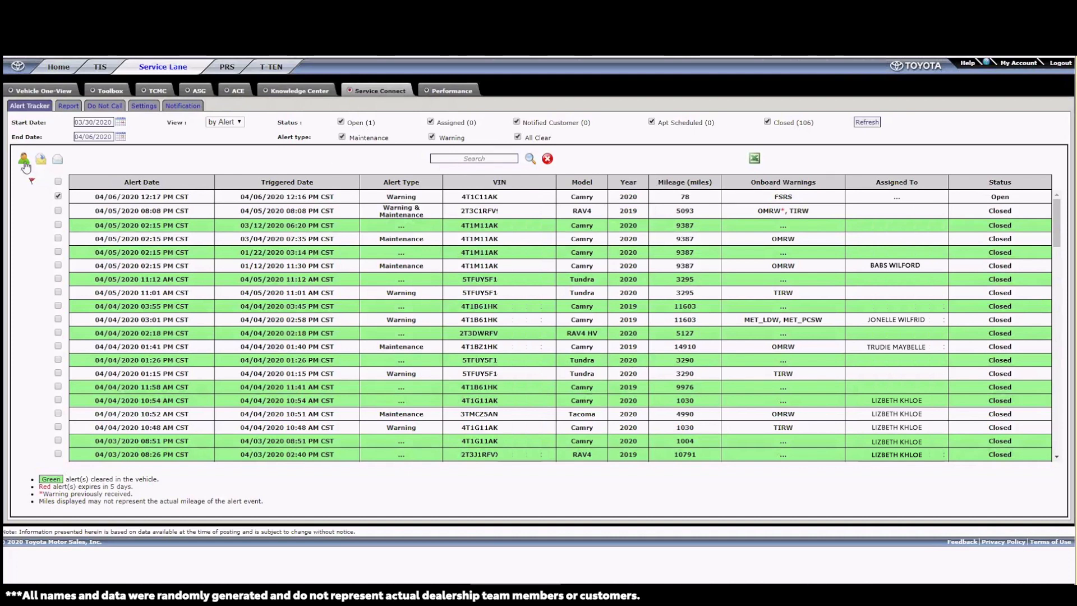
pyautogui.moveTo(25, 158)
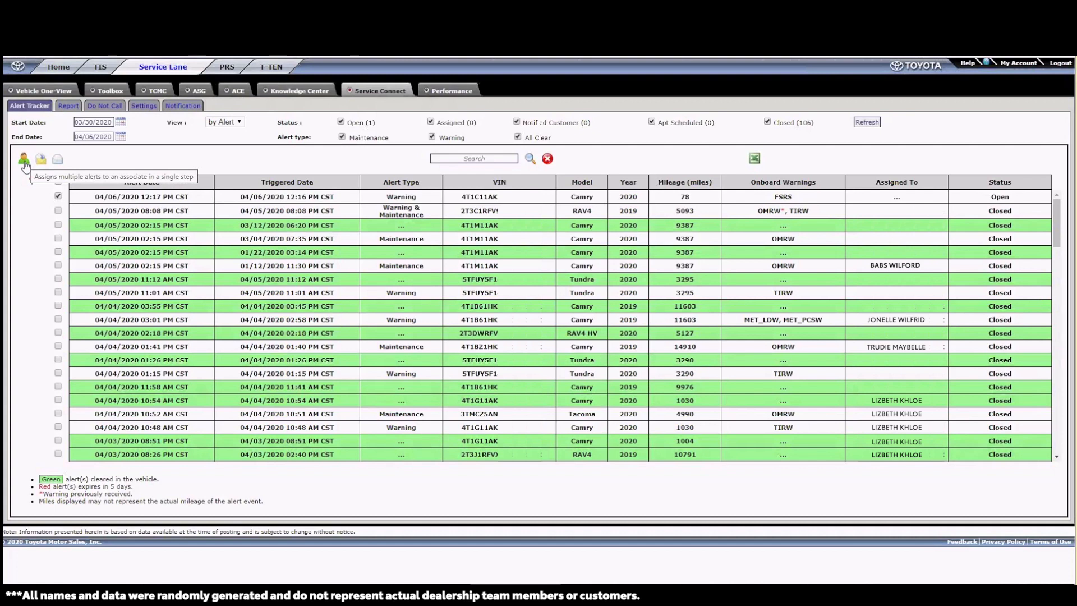
# - Assign the checked open Camry alert to an associate
pyautogui.click(23, 158)
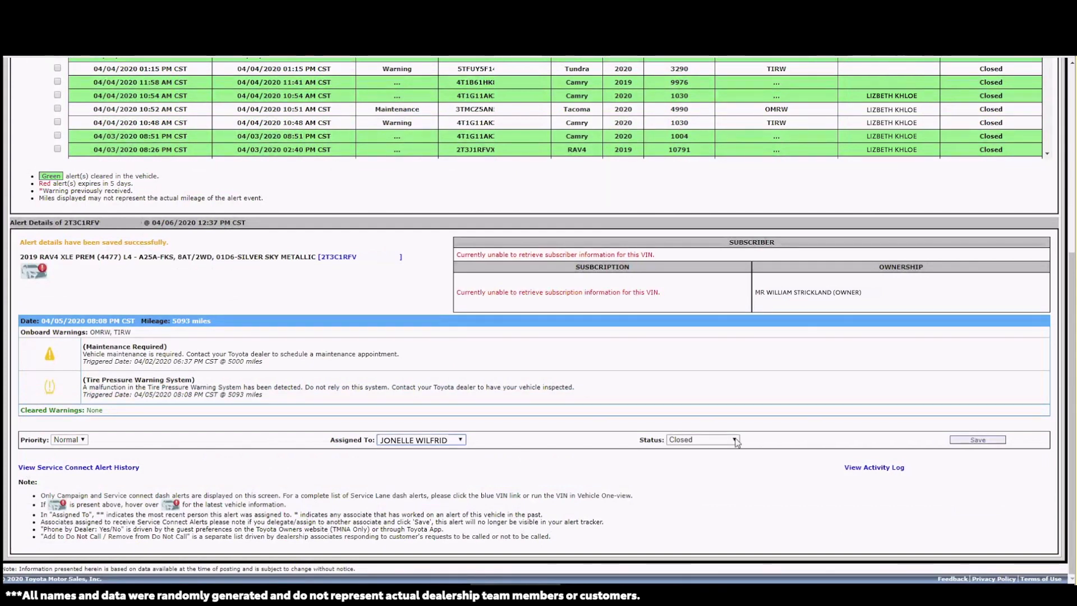
# - Set the RAV4 alert status to Closed and save its assignment details
pyautogui.click(734, 440)
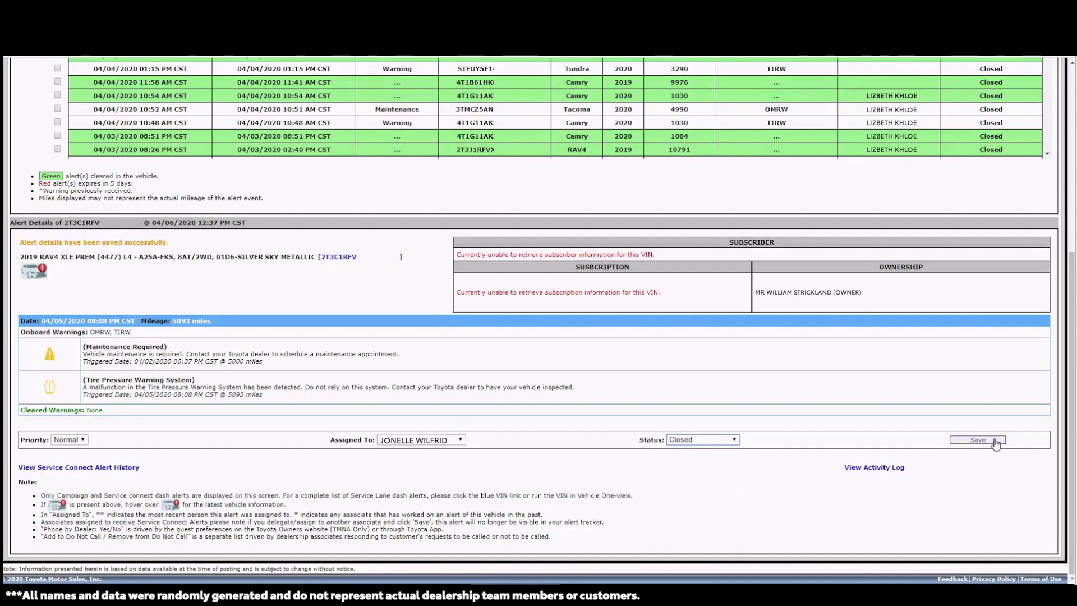
pyautogui.click(977, 439)
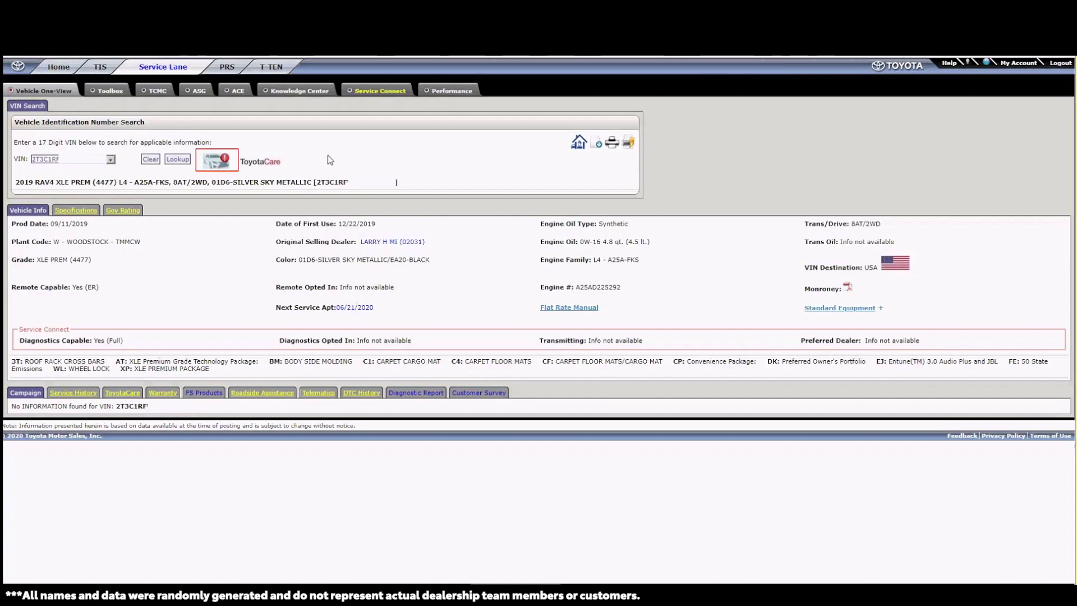
pyautogui.click(216, 161)
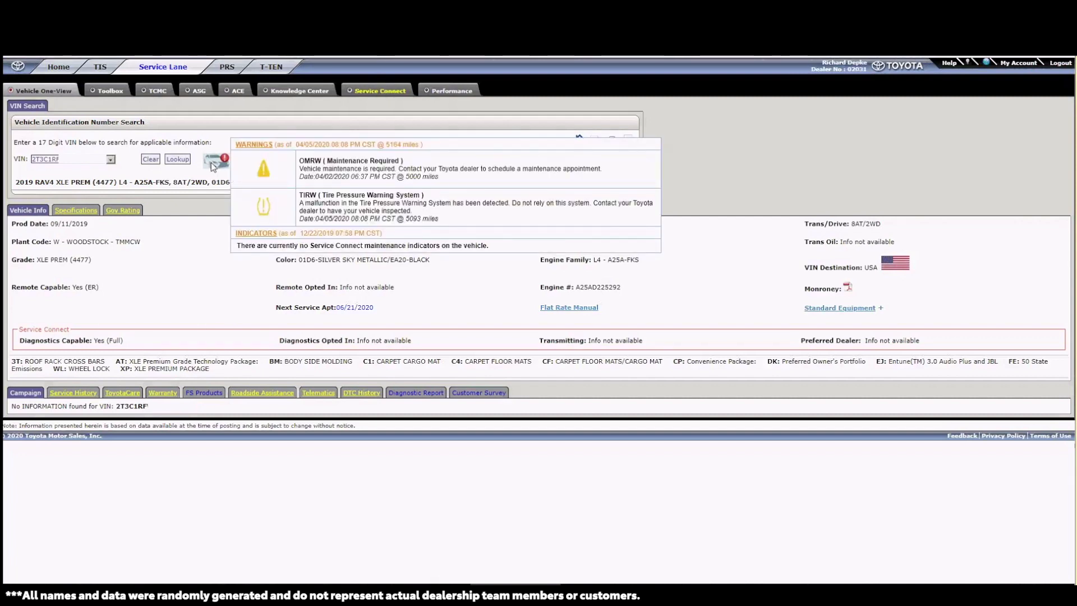
pyautogui.click(378, 90)
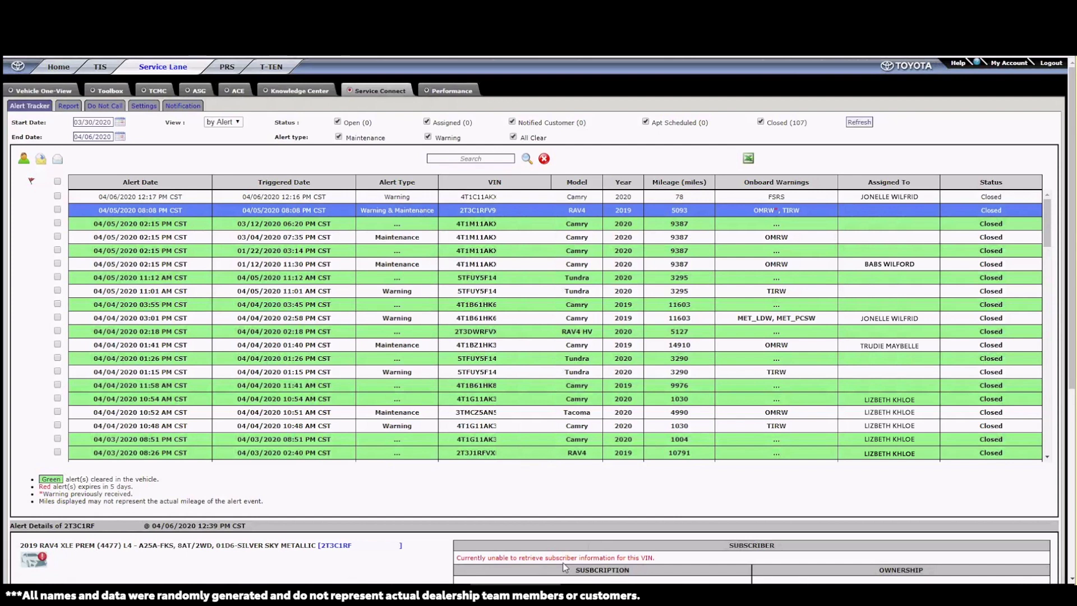
pyautogui.click(67, 106)
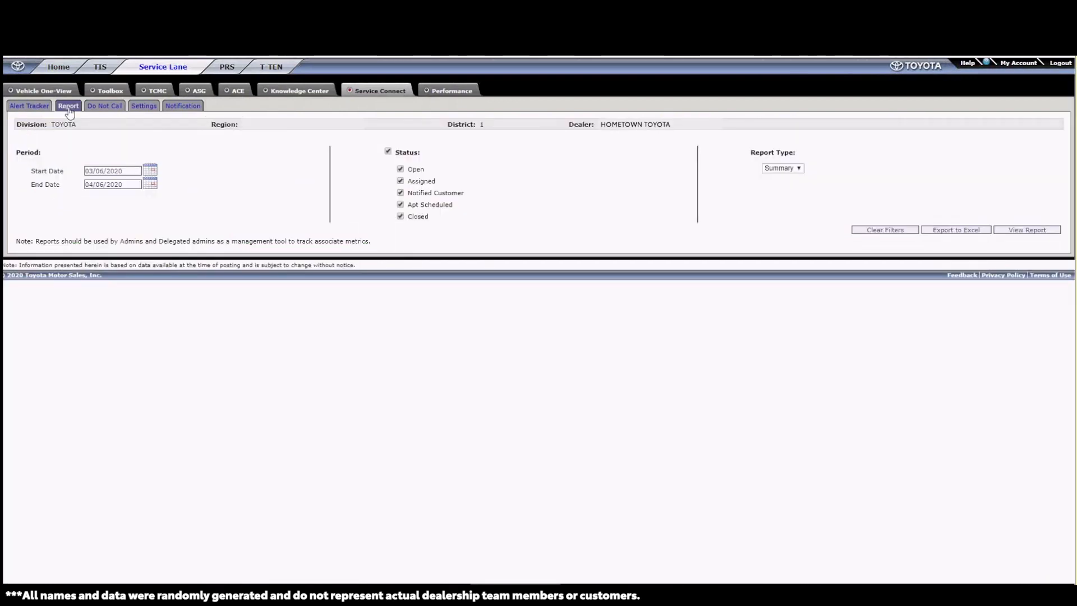
pyautogui.moveTo(198, 145)
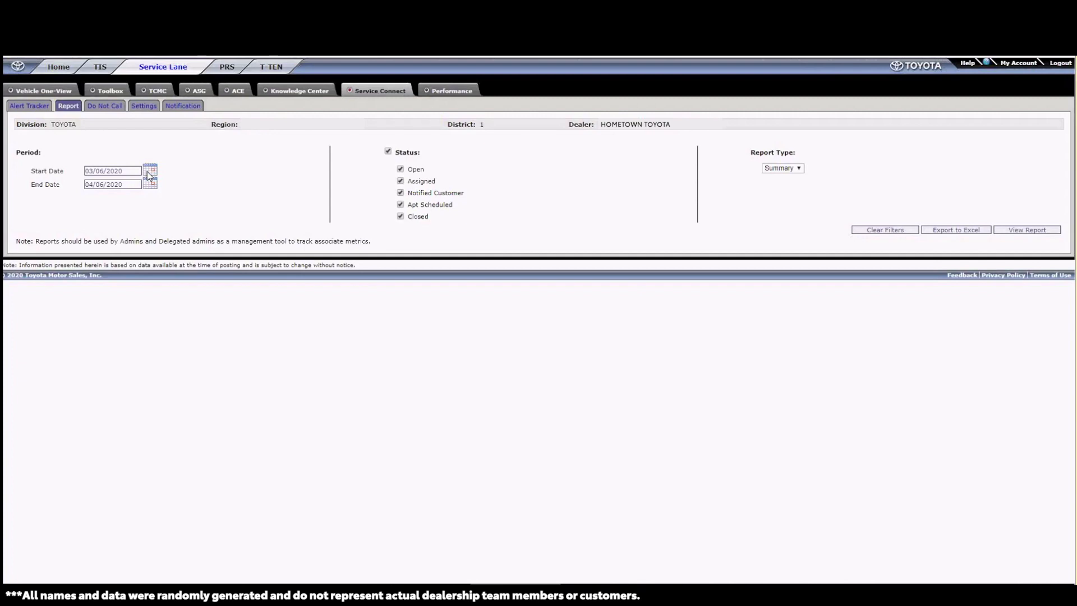
# - View the Summary alert status report for 03/06/2020–04/06/2020 with all statuses checked
pyautogui.click(1026, 229)
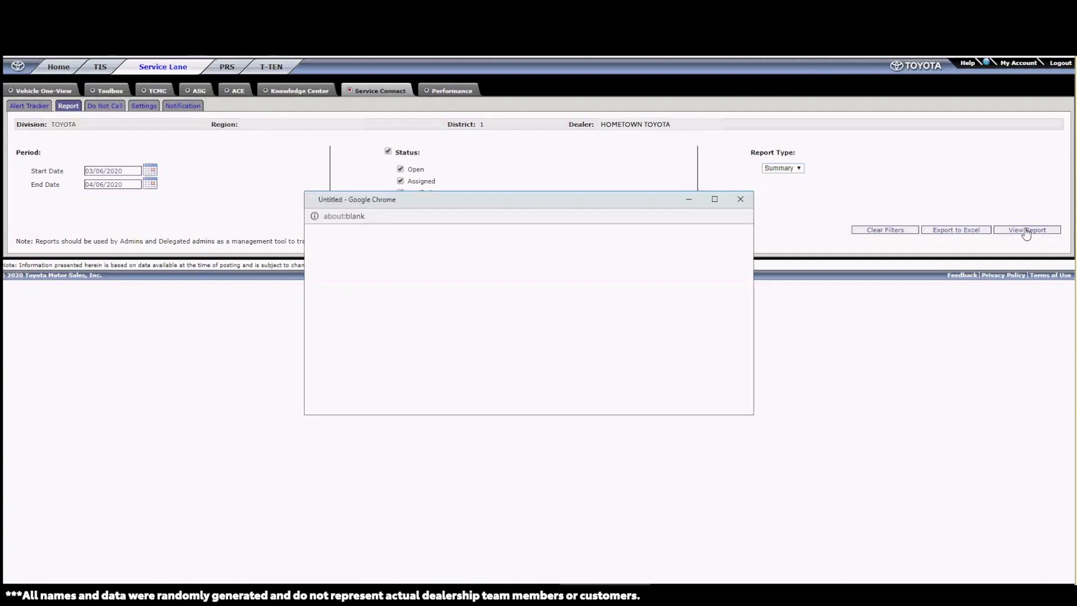
pyautogui.click(1026, 228)
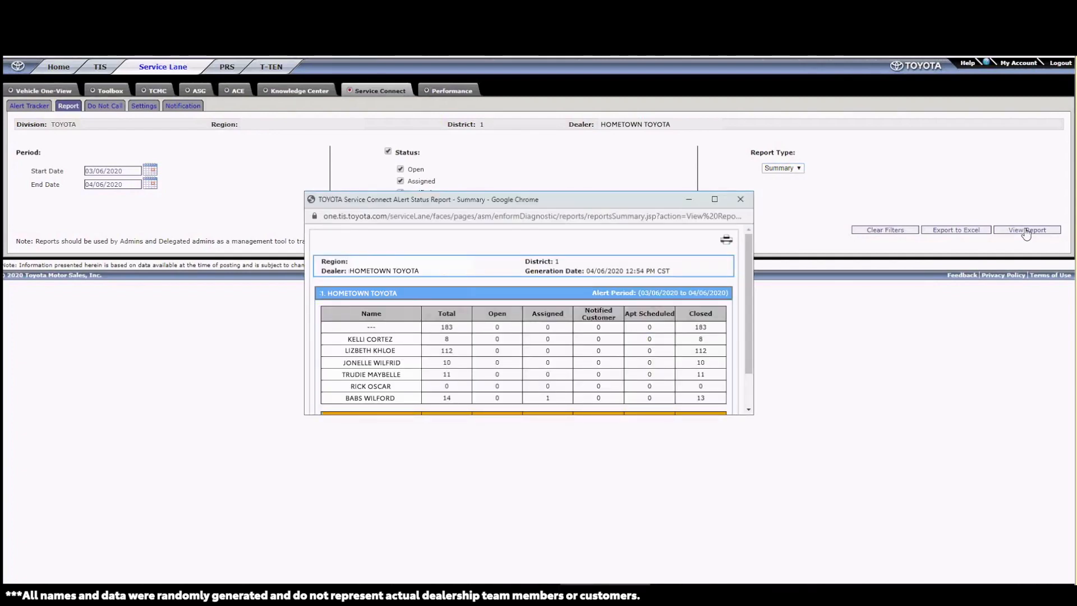
# - Switch to the dealership's Do Not Call list, which reports no records
pyautogui.click(104, 106)
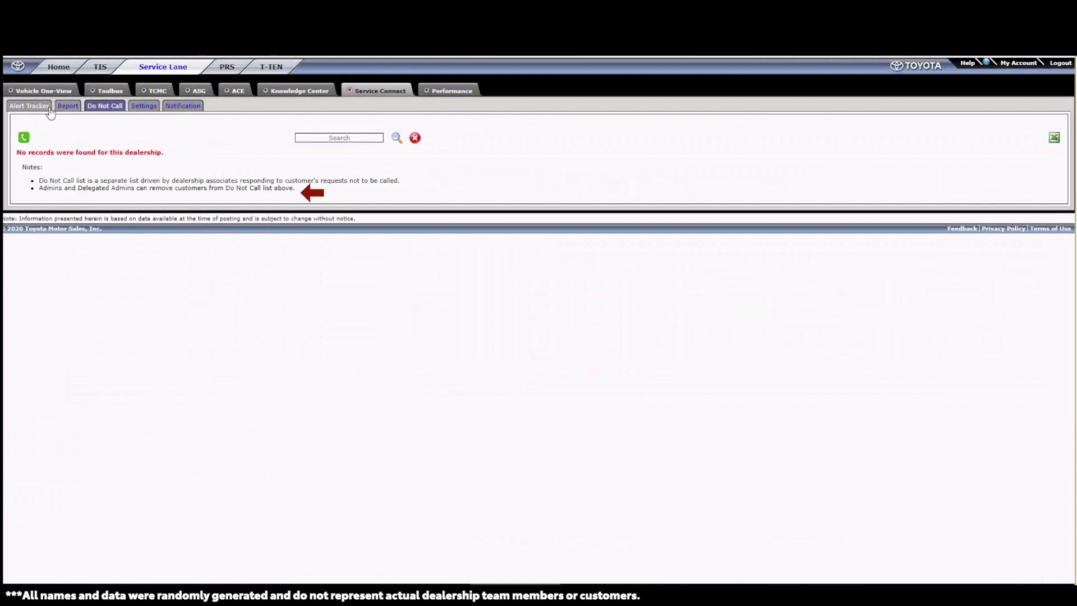
# - Show the Settings page with alert duration, administrators and delegated administrators
pyautogui.click(144, 105)
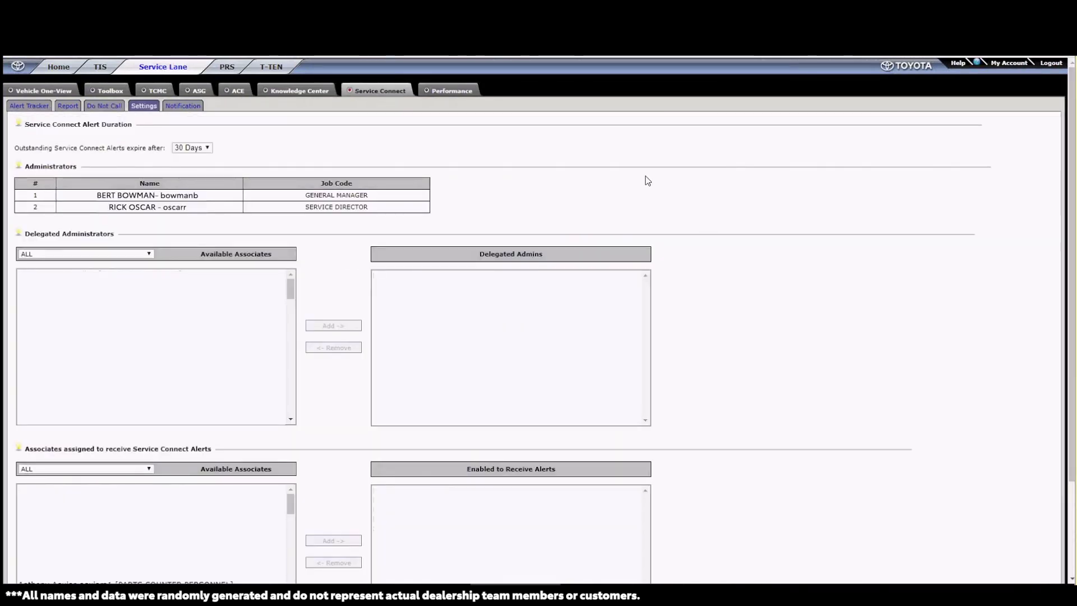
pyautogui.moveTo(692, 170)
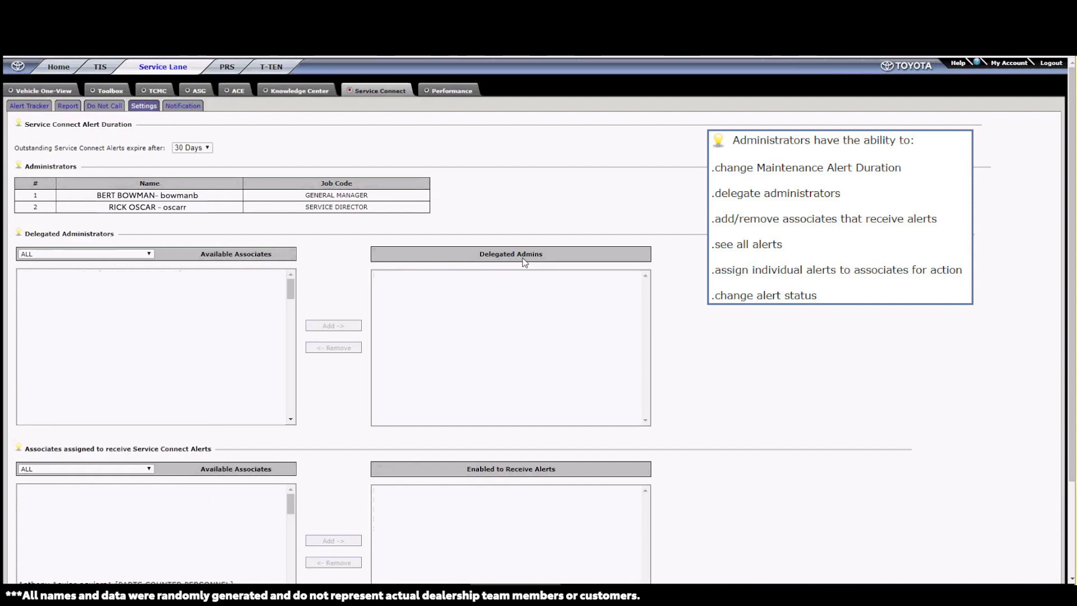
pyautogui.moveTo(192, 147)
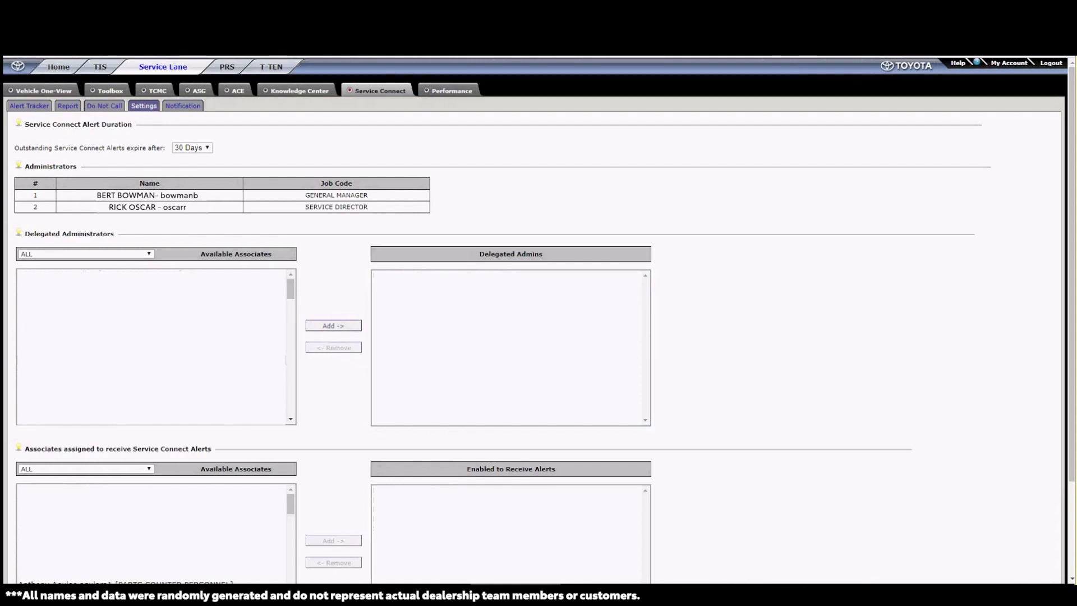
pyautogui.moveTo(219, 221)
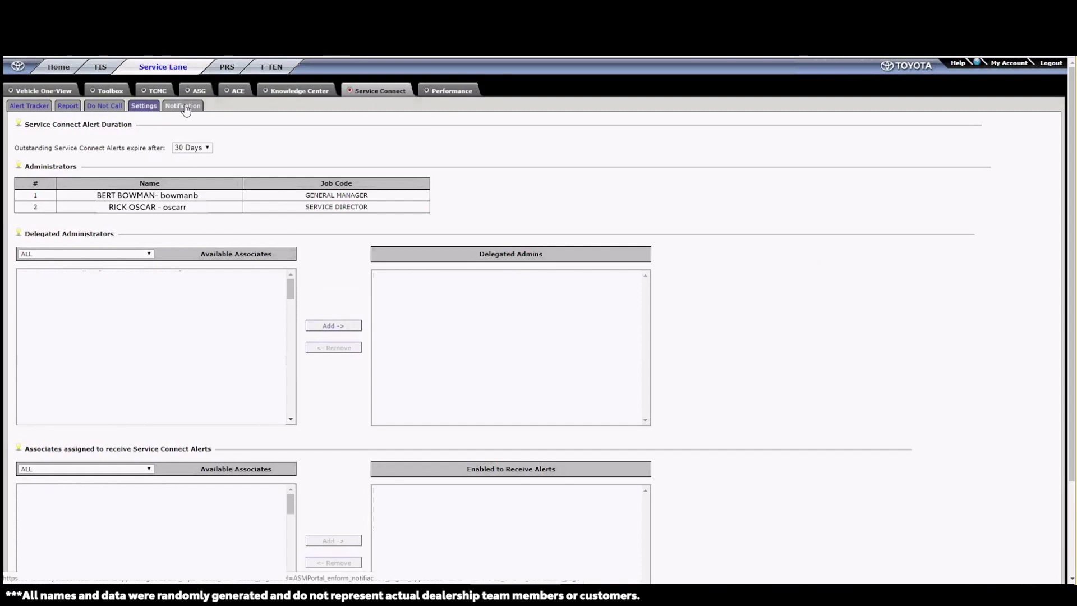
# - Show the Notification page with master email settings and associates' preferences
pyautogui.click(182, 105)
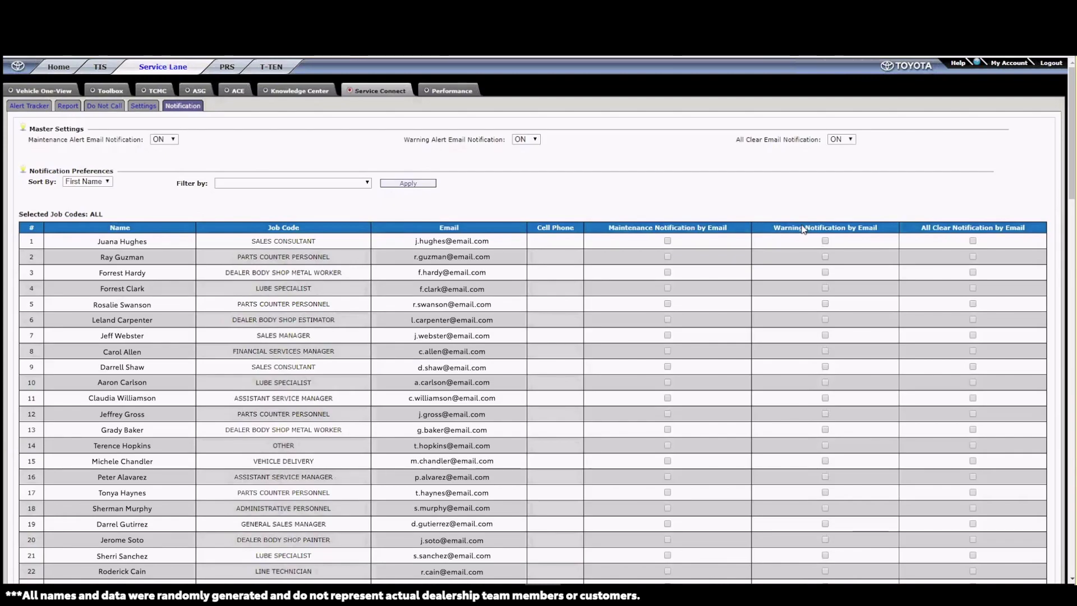
pyautogui.moveTo(964, 228)
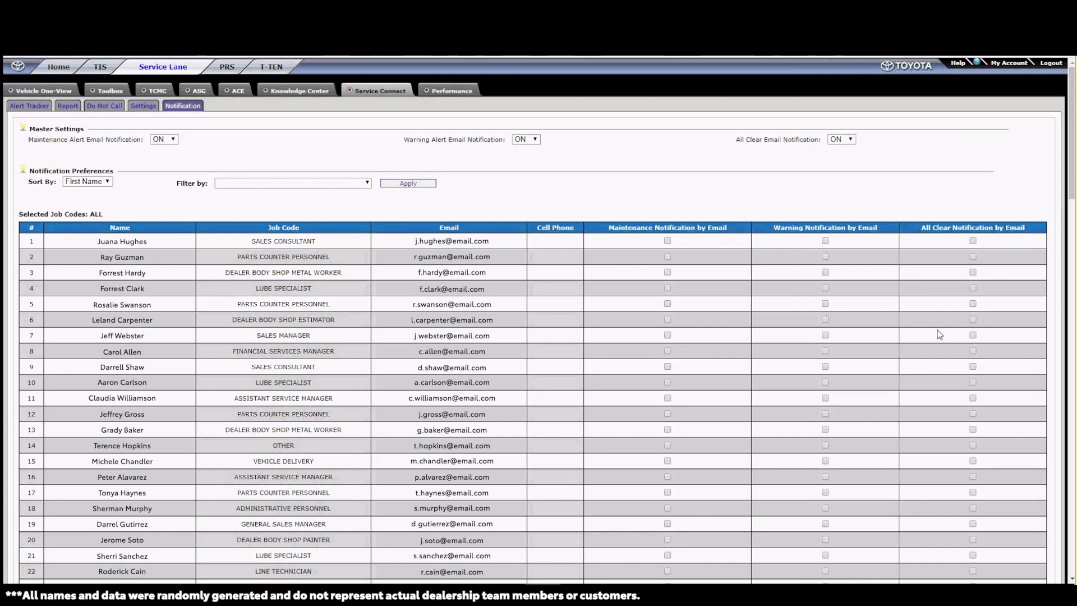
pyautogui.moveTo(824, 409)
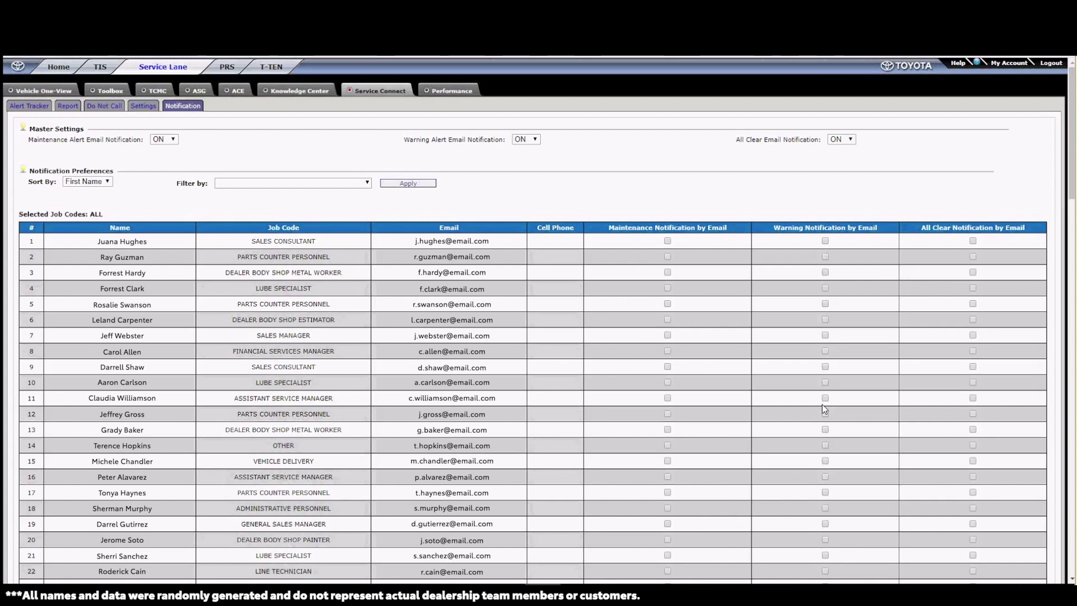
# - From the Service Connect main page, launch the Training Reference Documents window
pyautogui.click(298, 89)
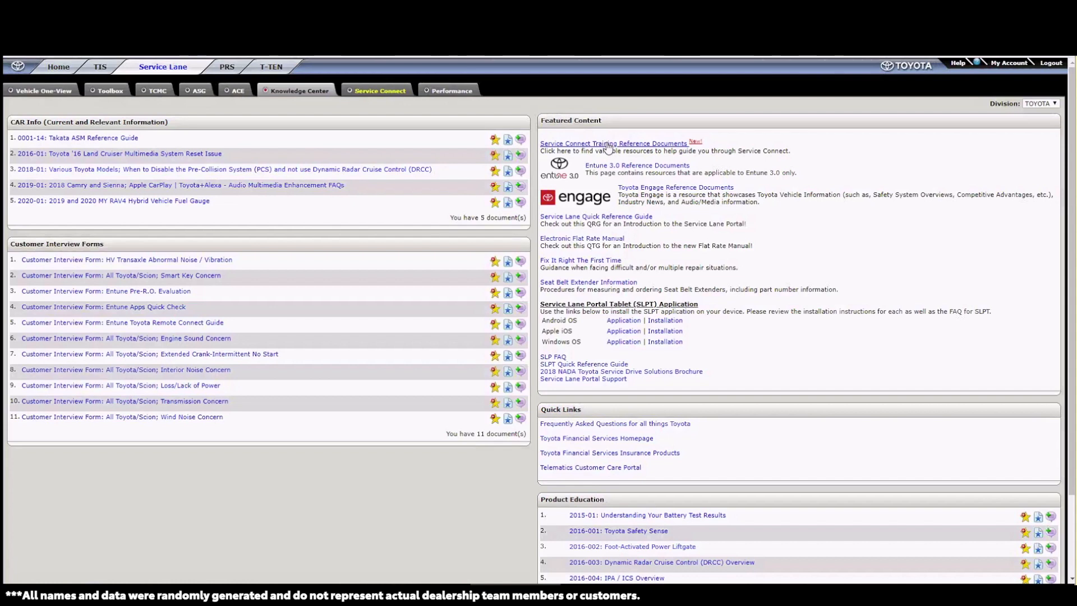
pyautogui.click(613, 142)
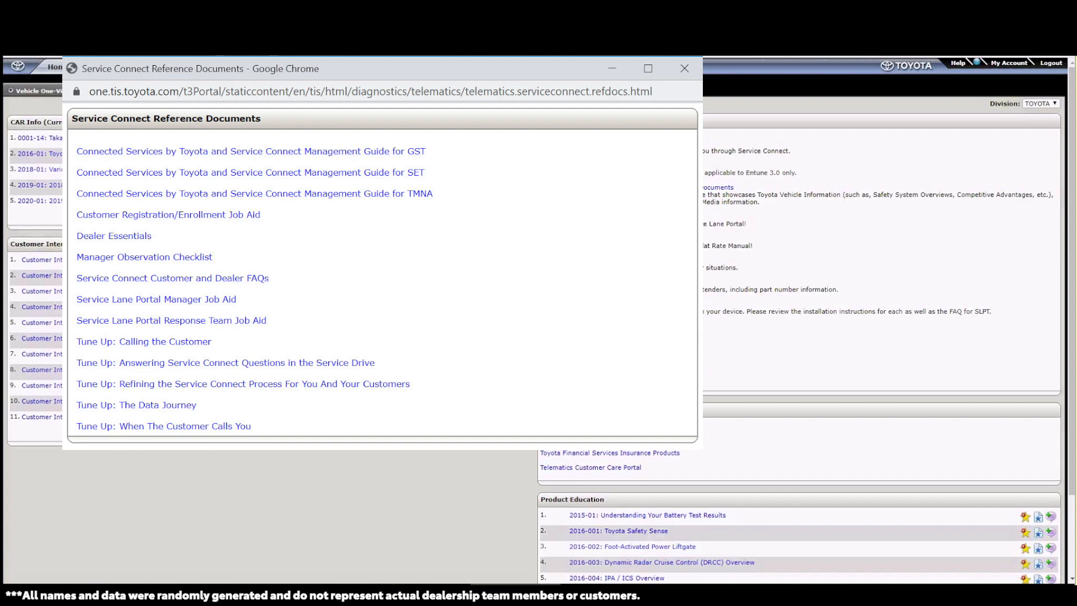